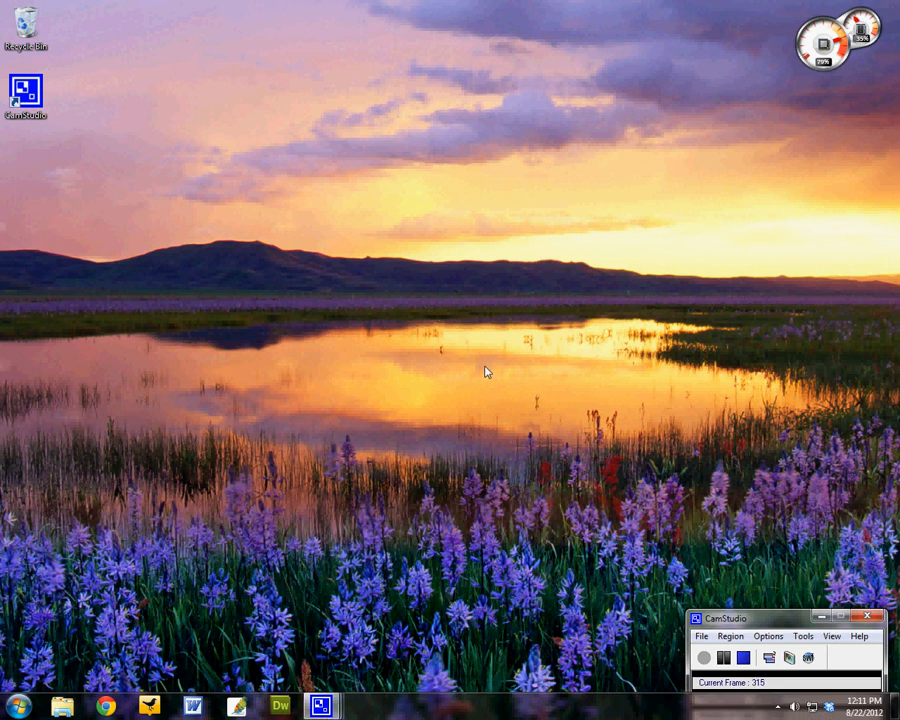
mouse_move(484, 362)
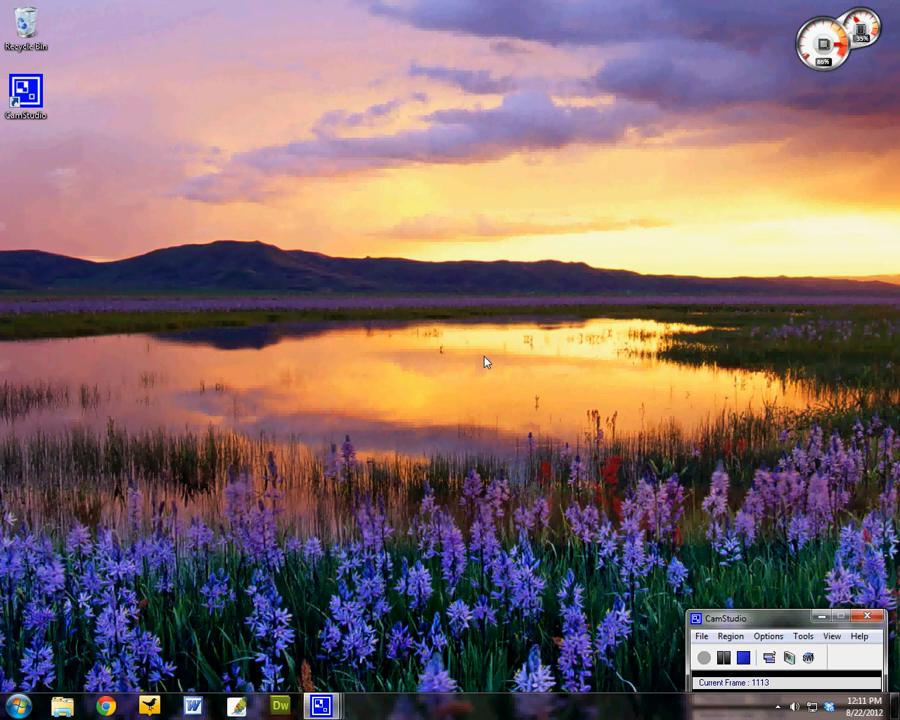
mouse_move(488, 404)
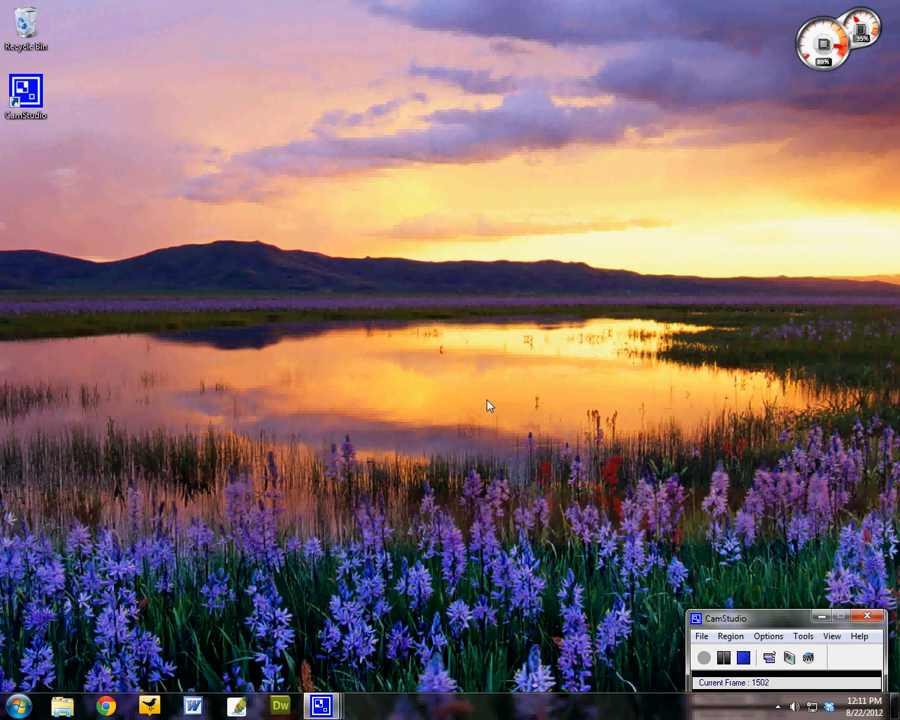
mouse_move(180, 608)
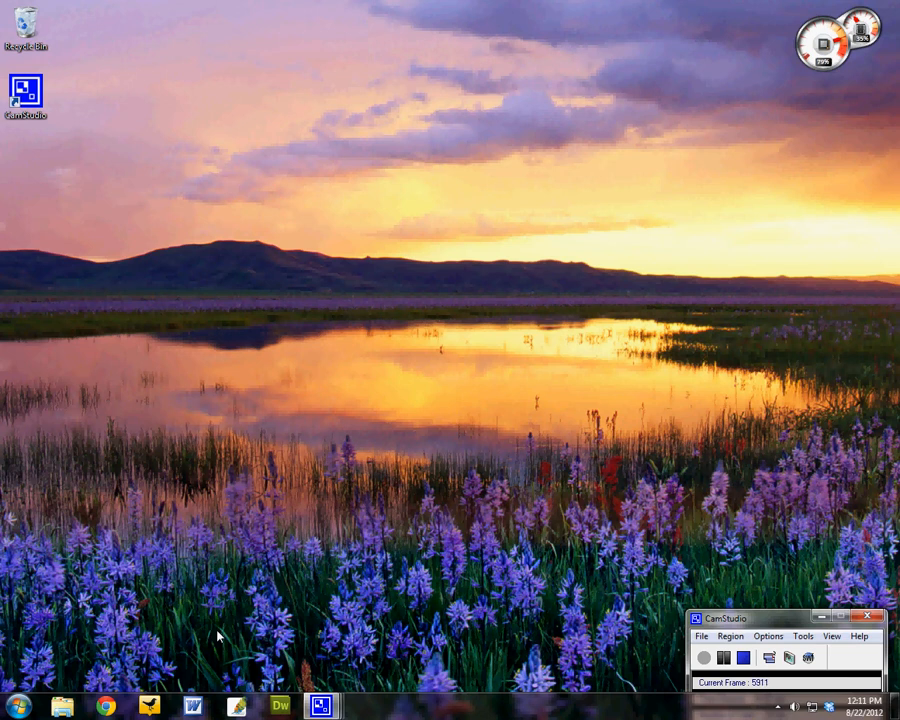
mouse_move(22, 680)
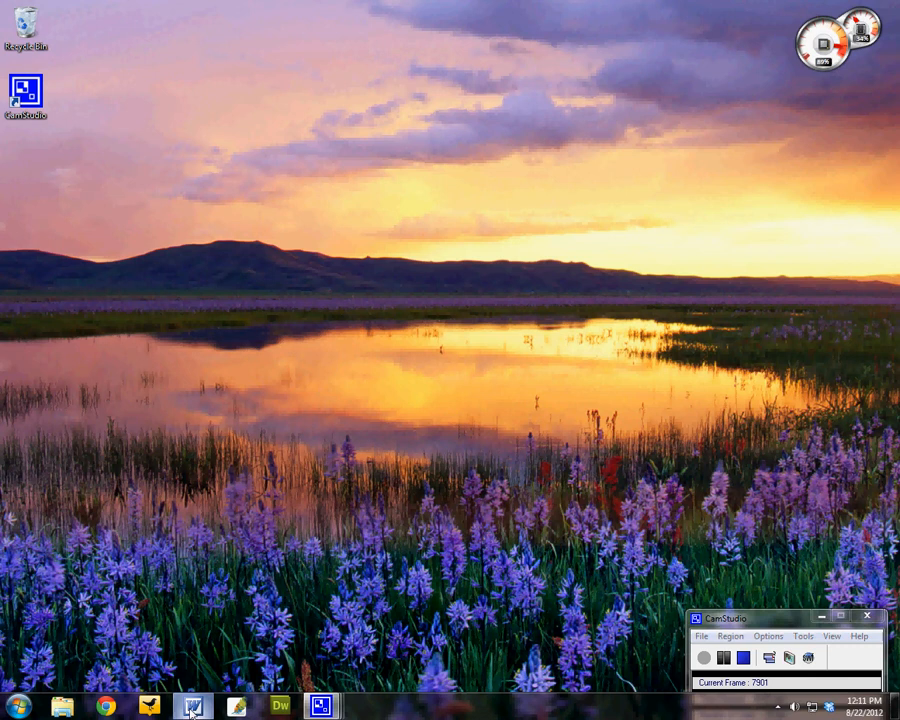
- Launch Word and write the heading 'Lesson plan for IT 101' followed by empty lines
left_click(192, 708)
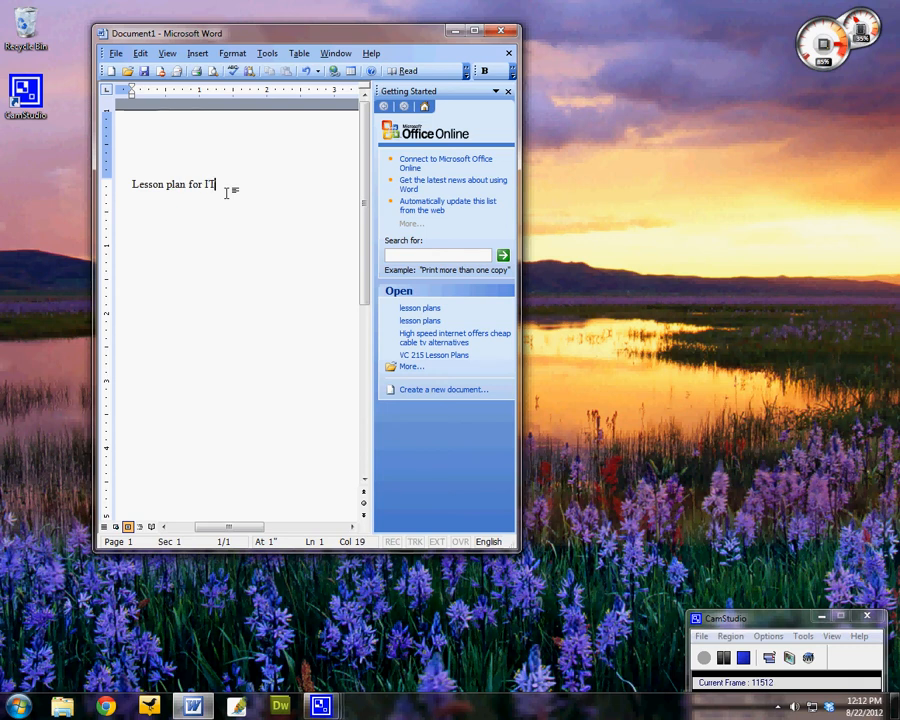
type("1010")
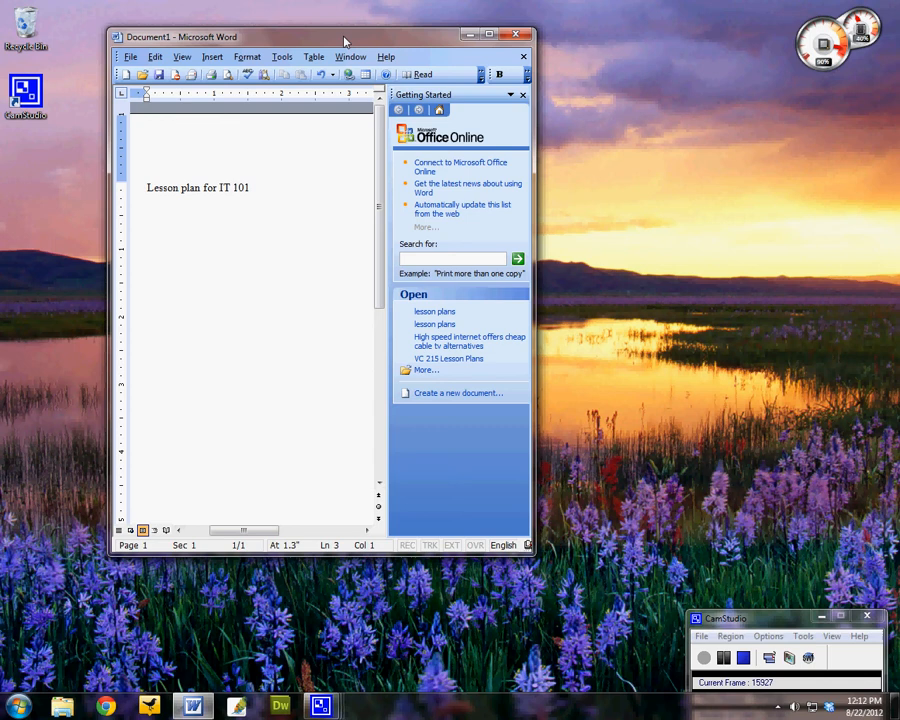
key("enter")
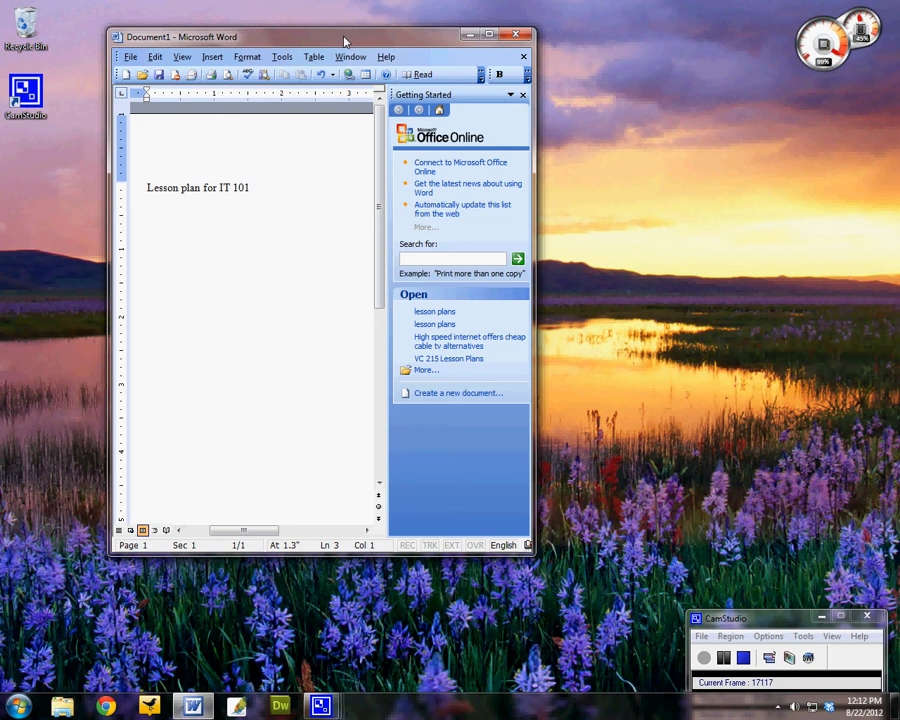
key("enter")
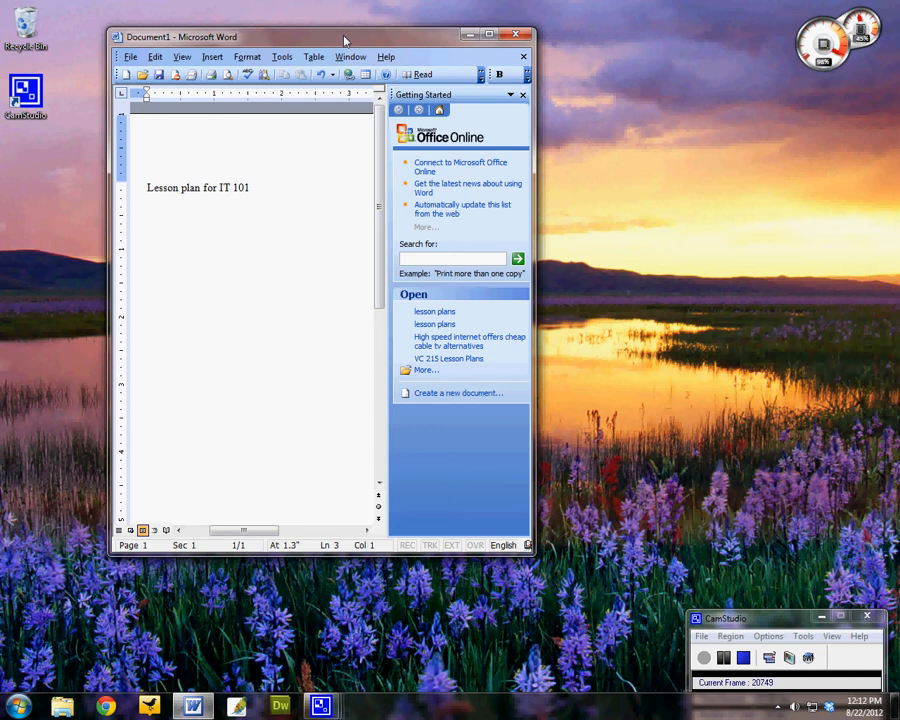
key("enter")
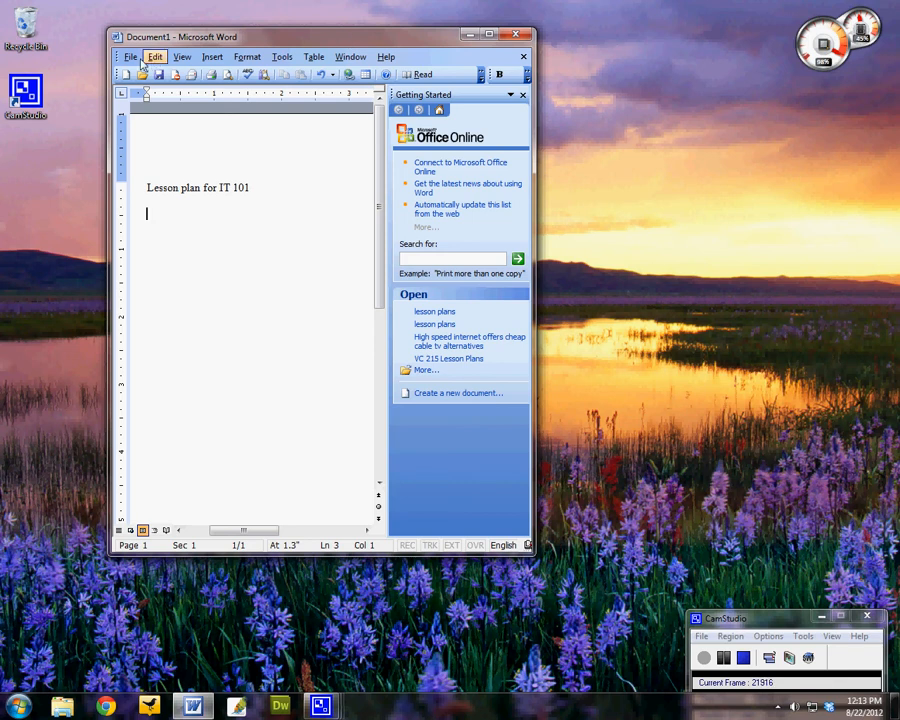
- Bring up the File menu to reach the Save As command
left_click(130, 56)
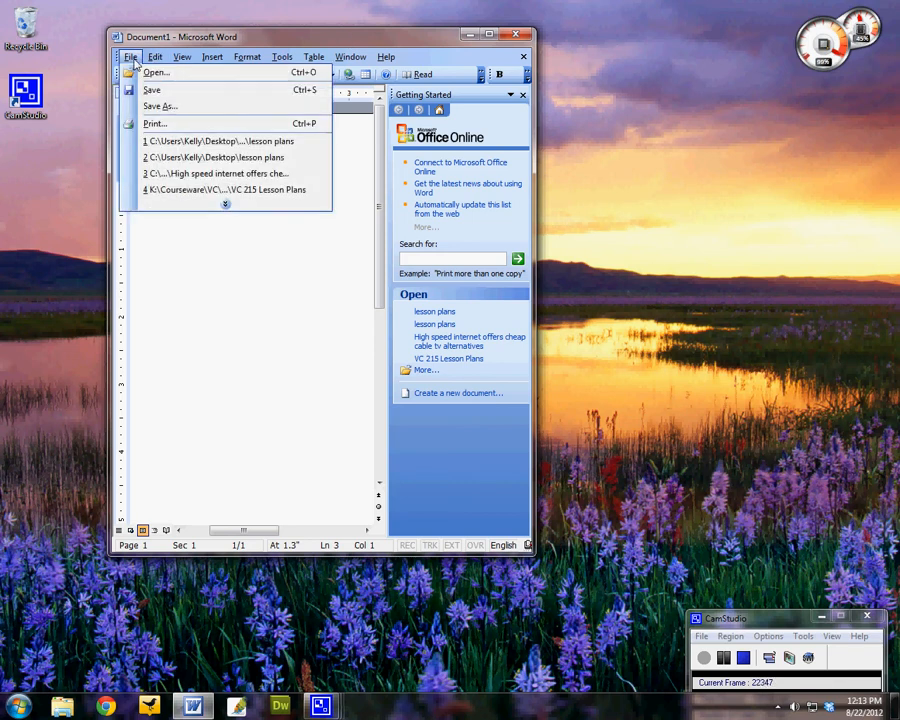
mouse_move(156, 72)
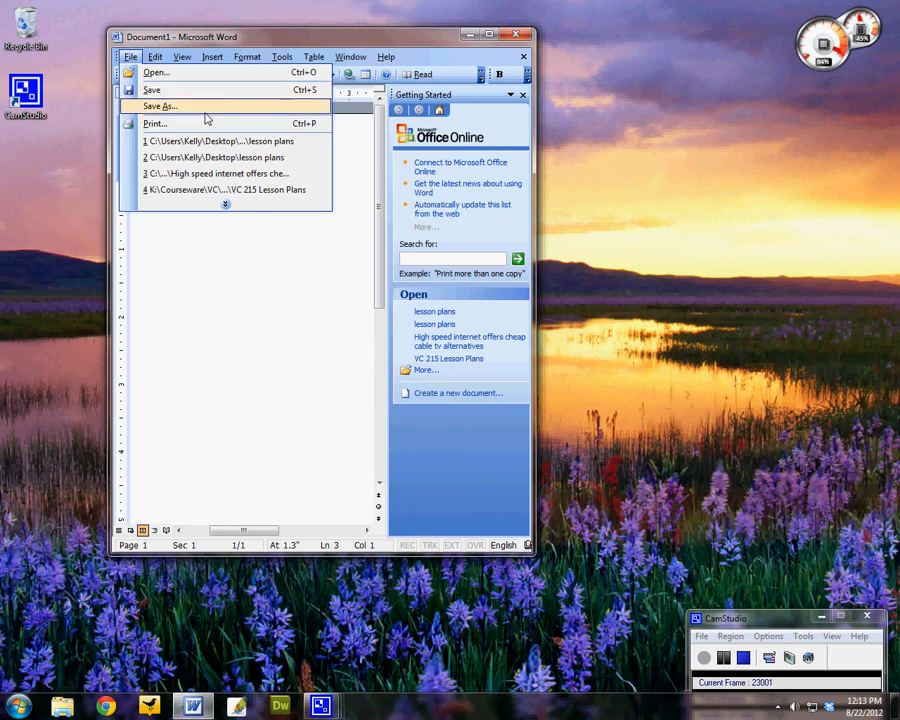
mouse_move(258, 108)
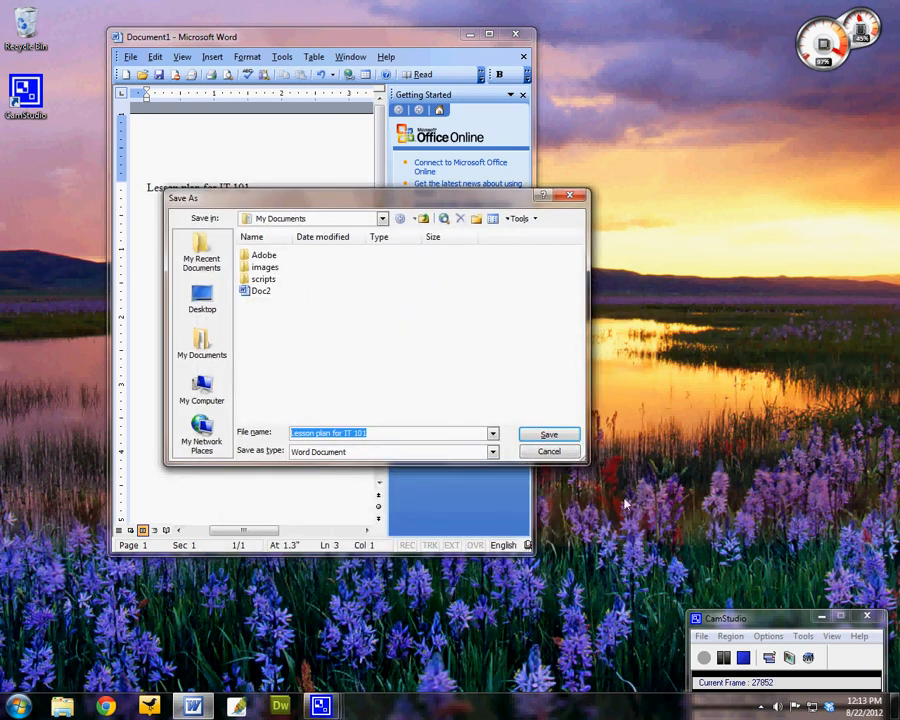
mouse_move(624, 504)
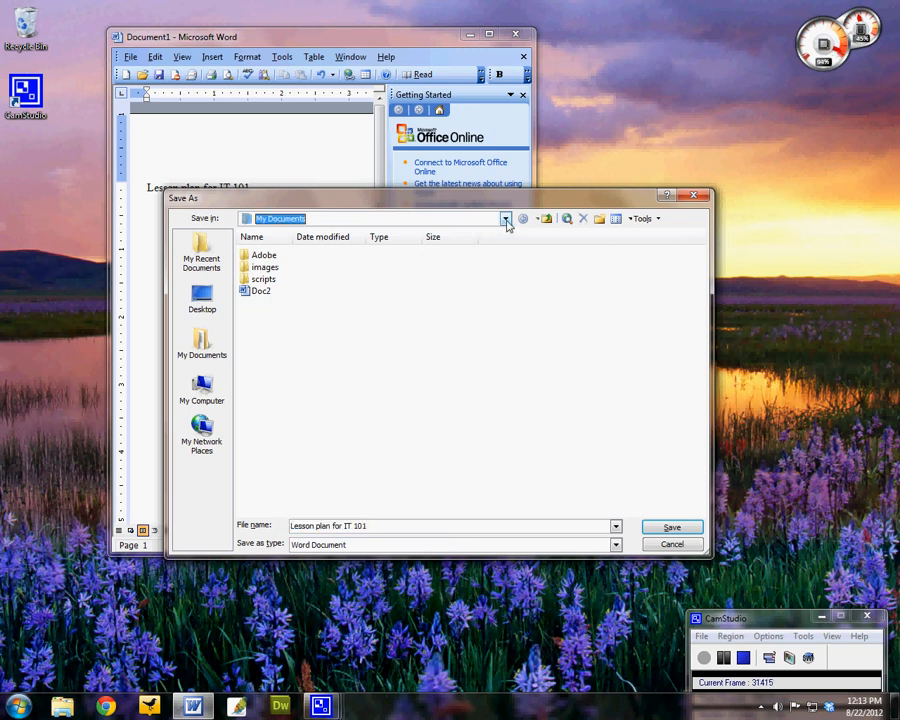
- Set the save location to the C: drive
left_click(506, 218)
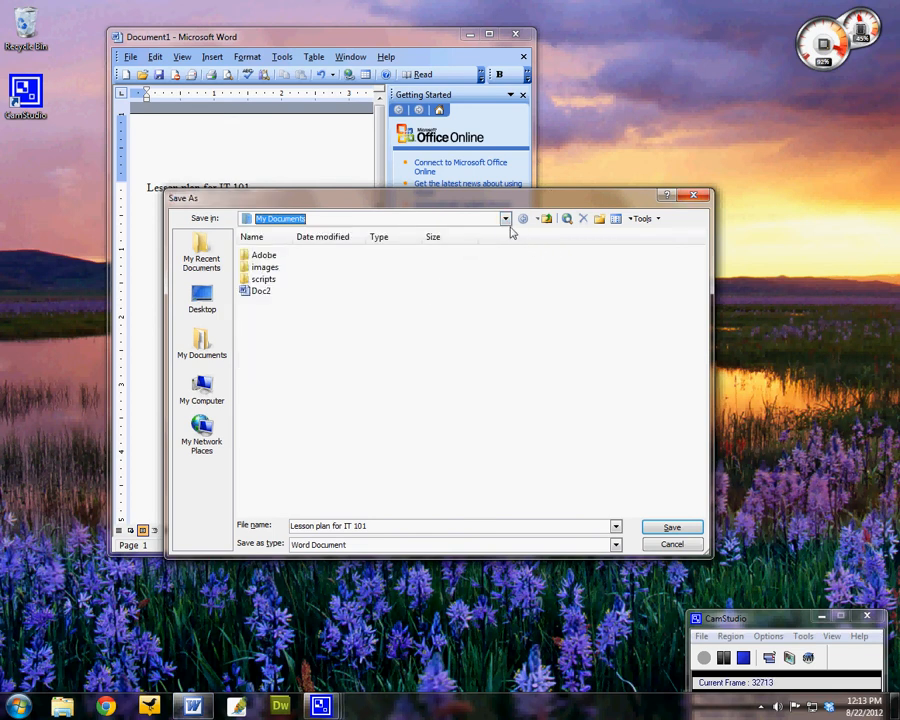
left_click(504, 218)
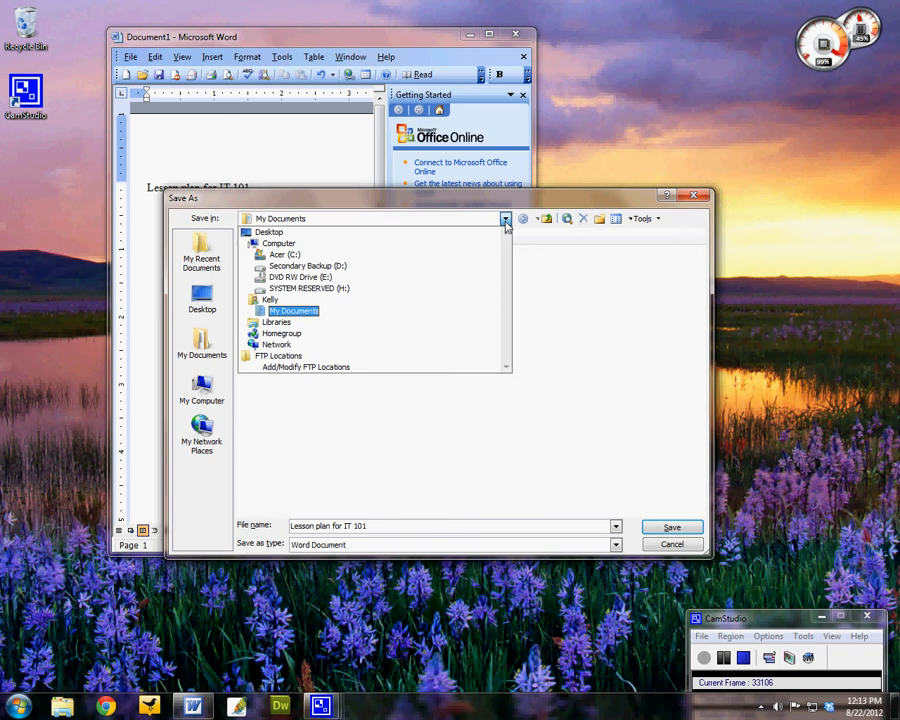
left_click(308, 264)
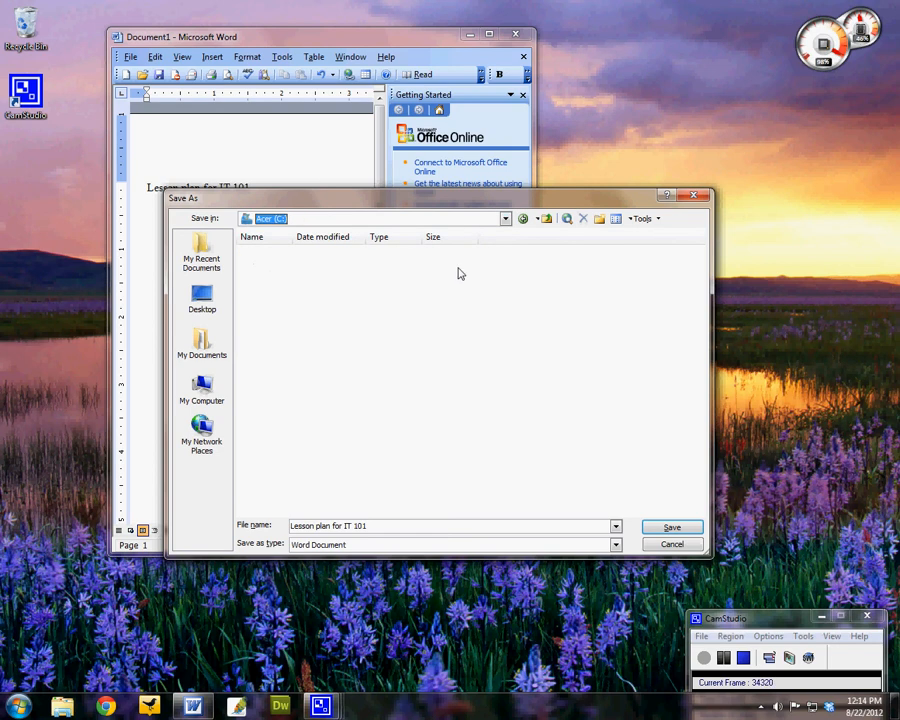
left_click(546, 218)
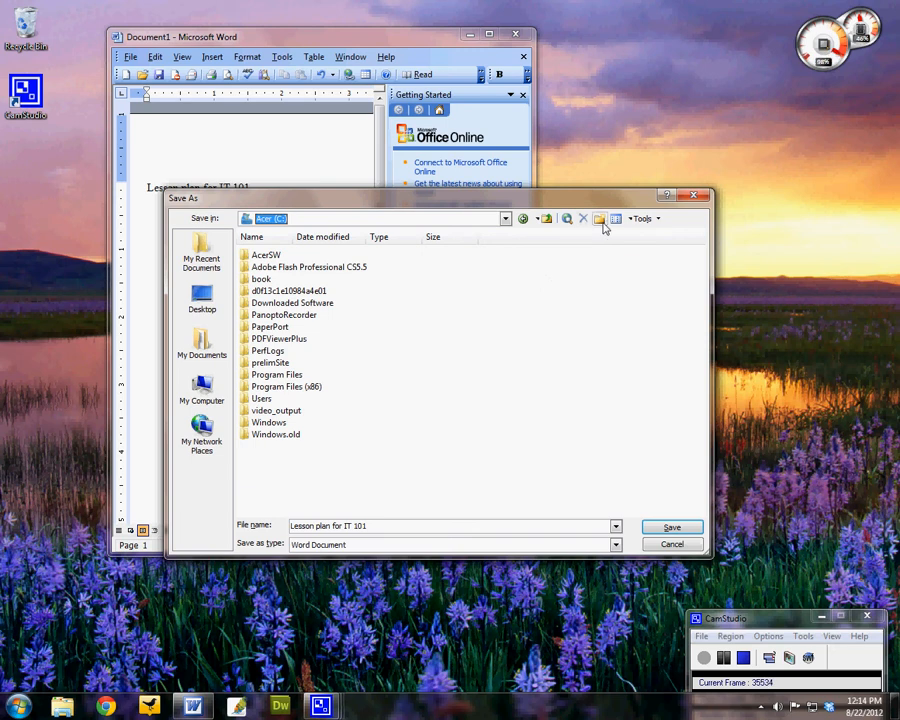
mouse_move(600, 218)
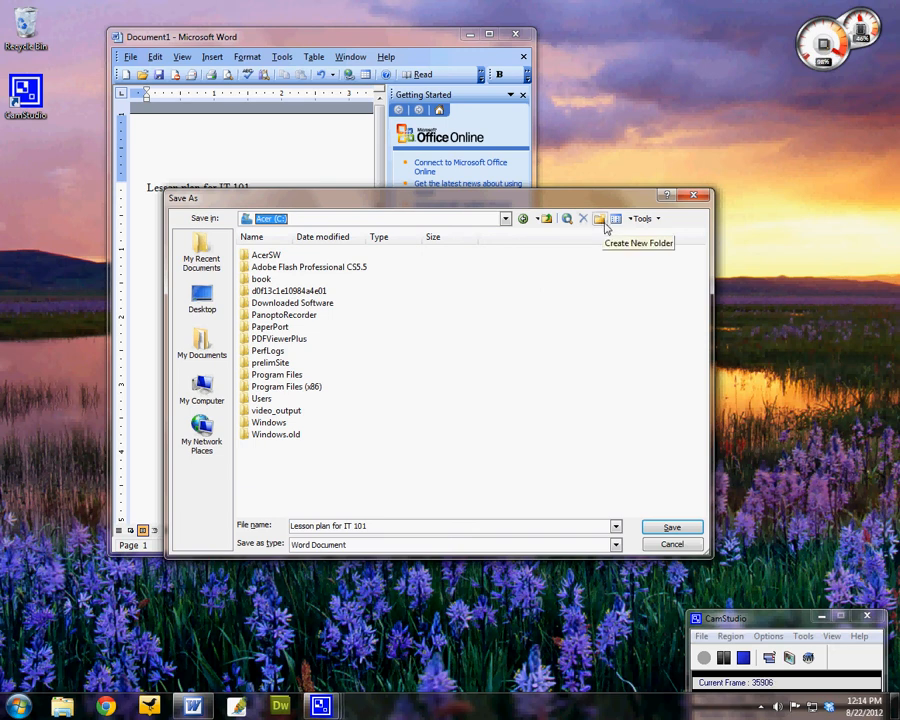
- Create a new folder named Computer Classes on C: and confirm it
left_click(600, 218)
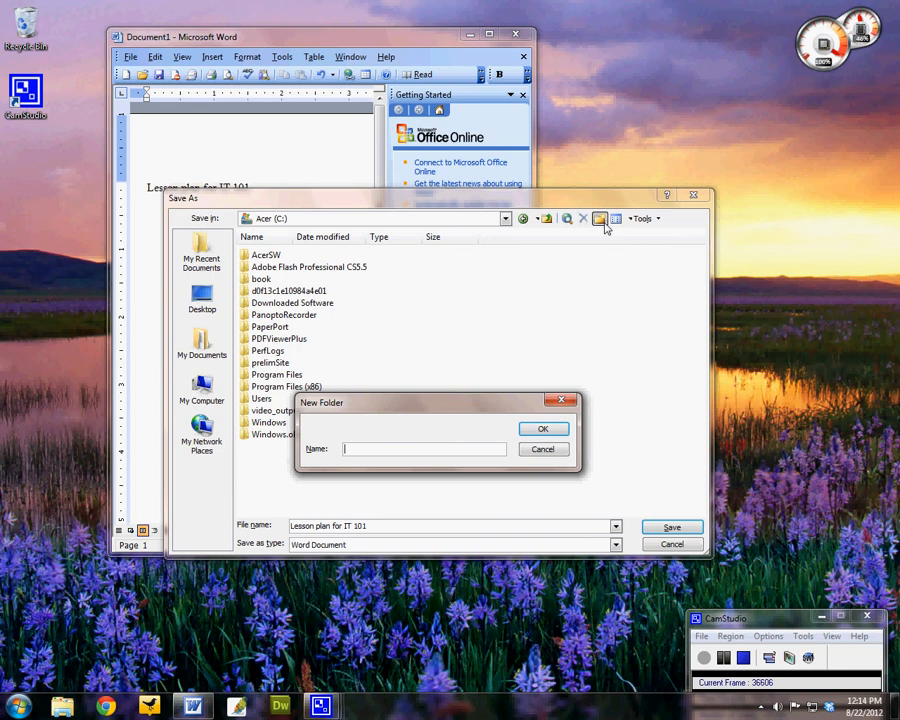
type("Computer Classes")
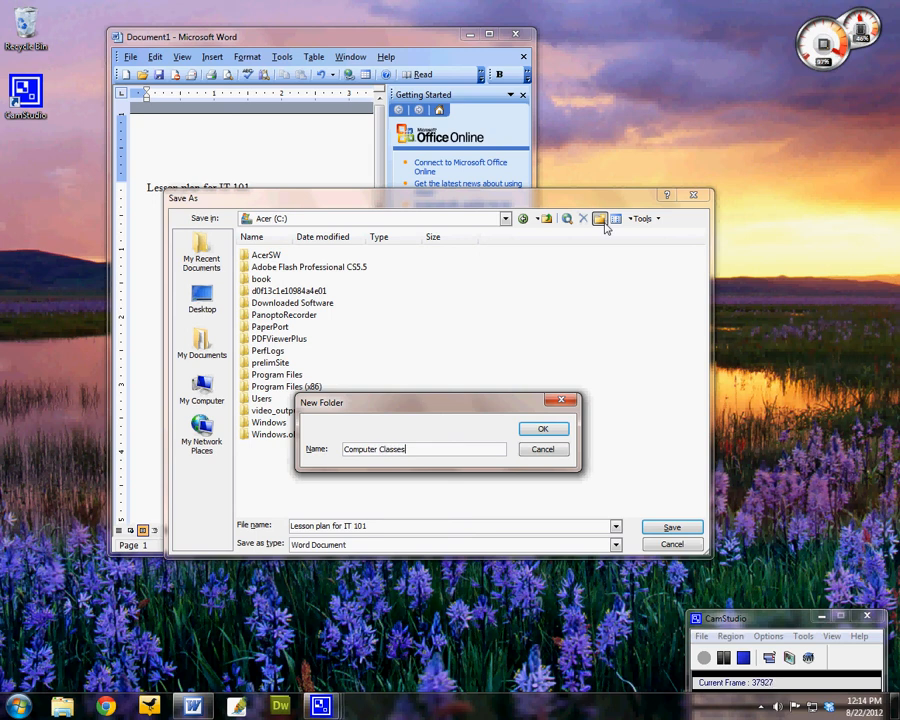
left_click(544, 428)
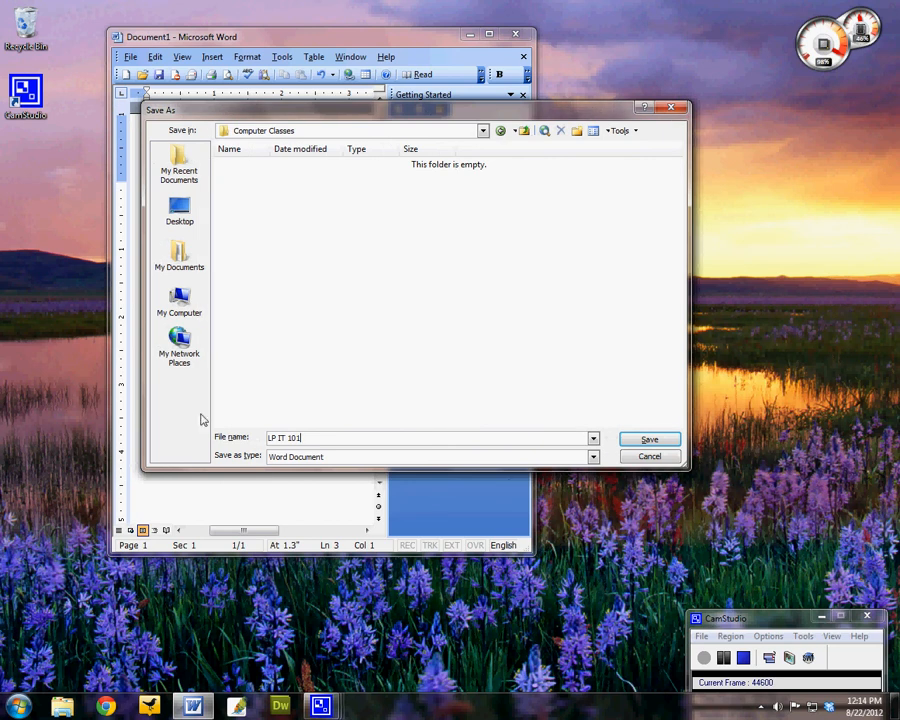
mouse_move(324, 464)
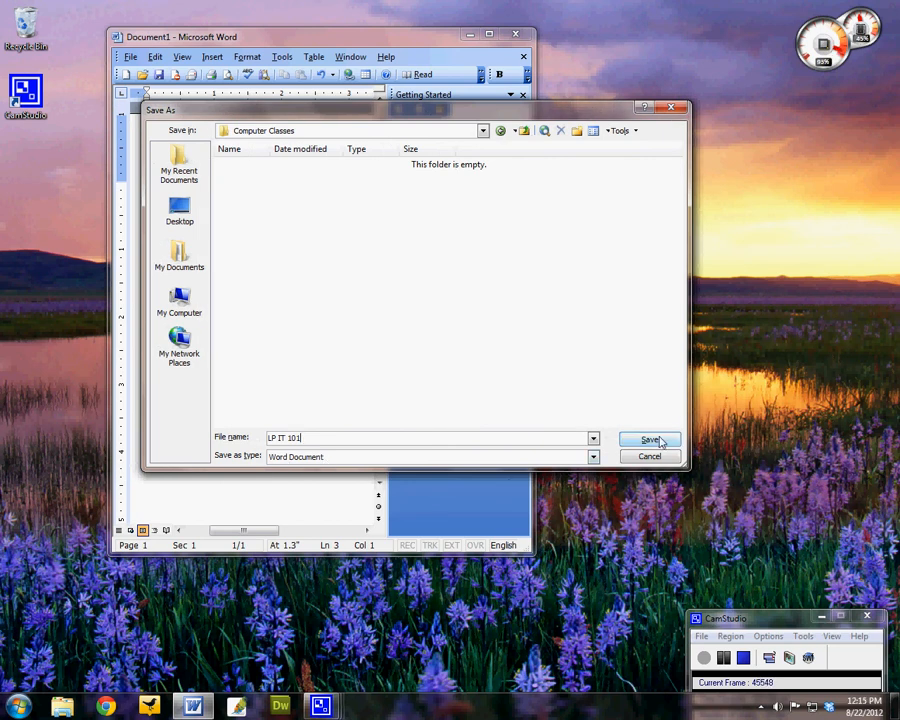
- Save the document as 'LP IT 101' in the Computer Classes folder
left_click(648, 440)
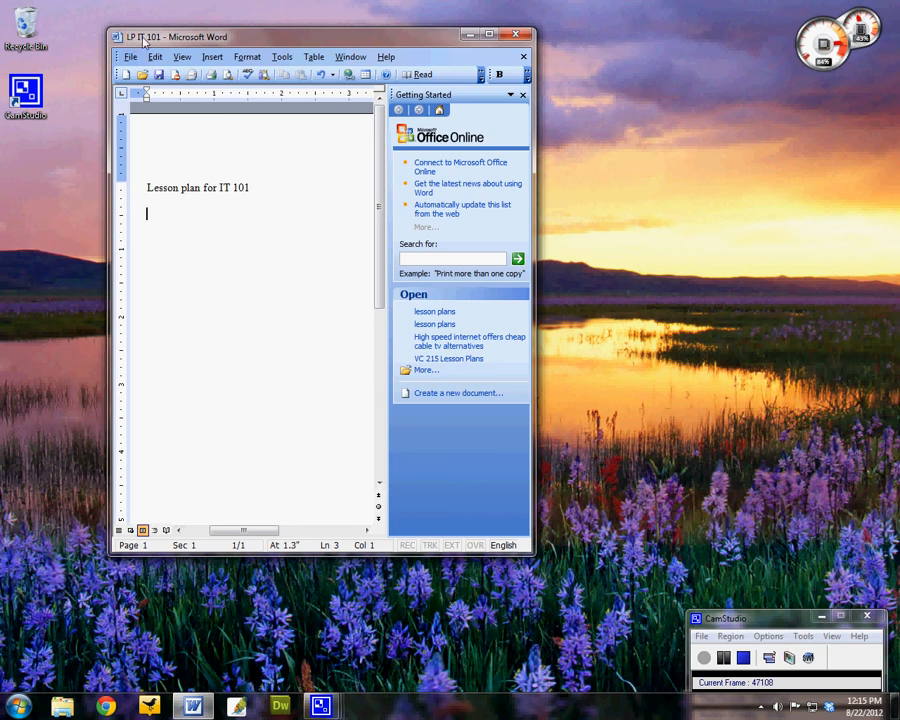
- In Explorer, enter C:\Computer Classes and open the LP IT 101 document in Word
left_click_drag(176, 36, 212, 28)
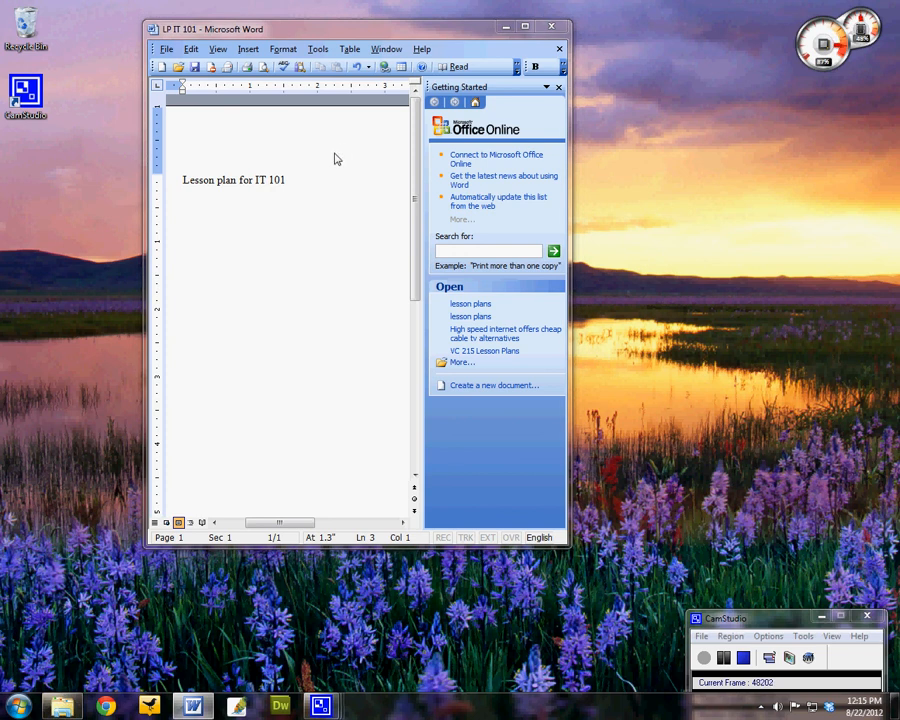
mouse_move(320, 208)
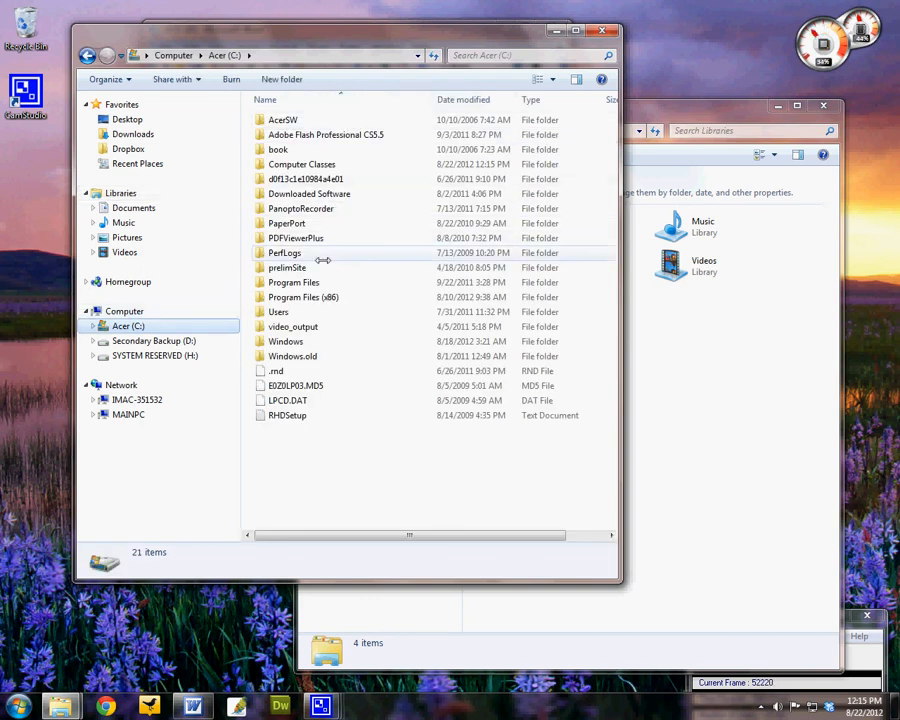
mouse_move(316, 164)
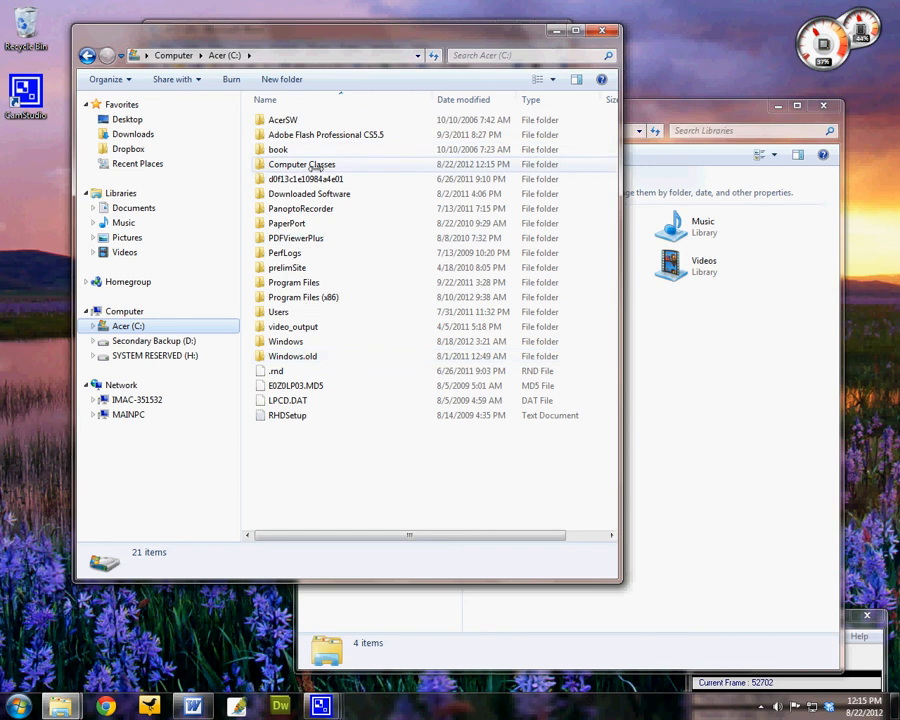
left_click(300, 164)
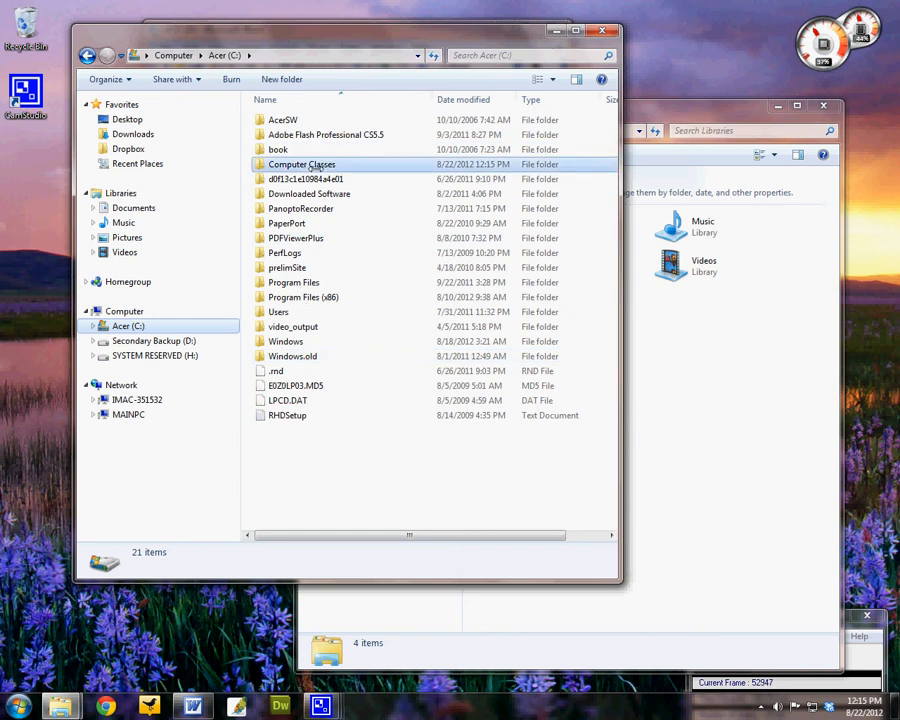
double_click(300, 164)
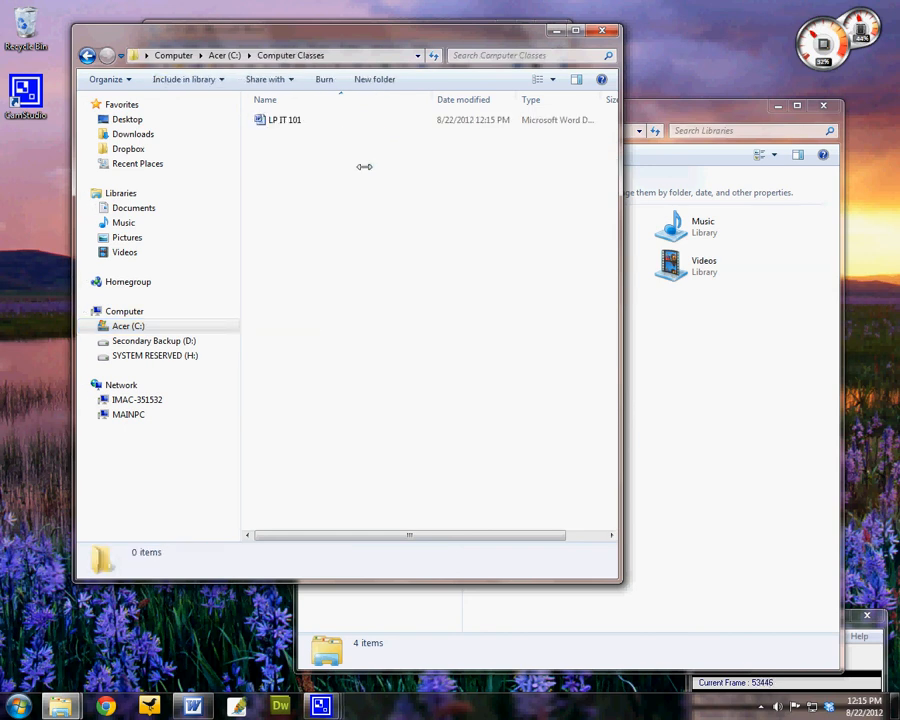
left_click(284, 120)
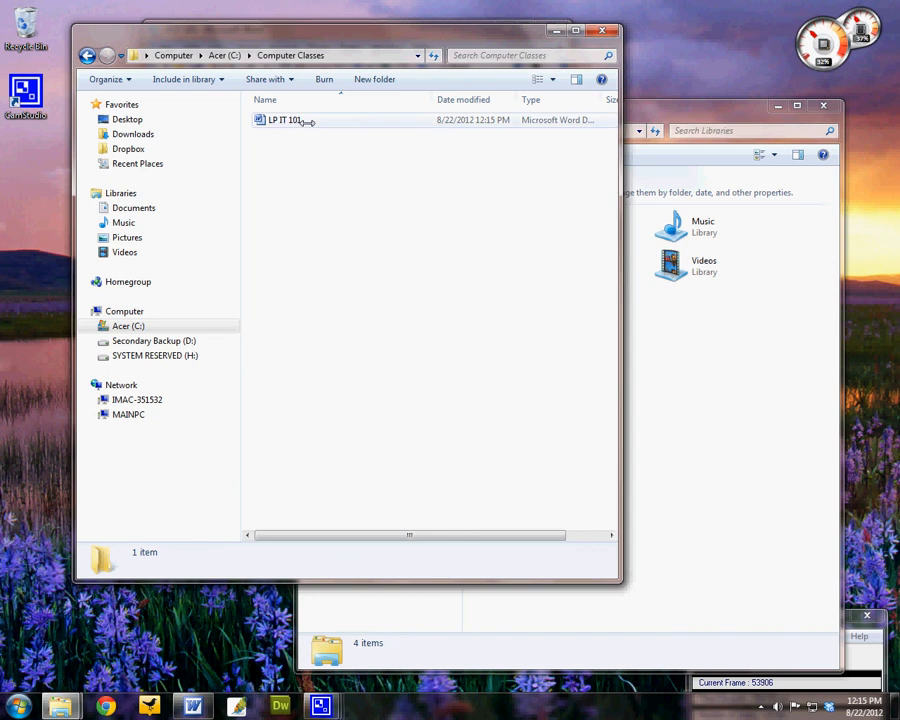
double_click(282, 120)
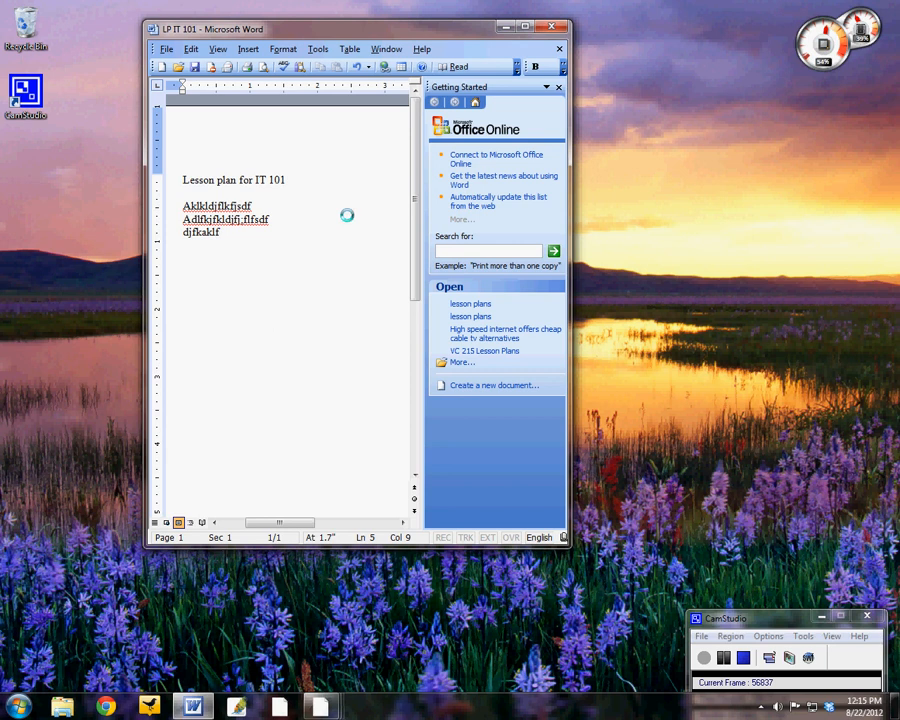
- Bring up the File menu to save the edited LP IT 101 document
left_click(166, 48)
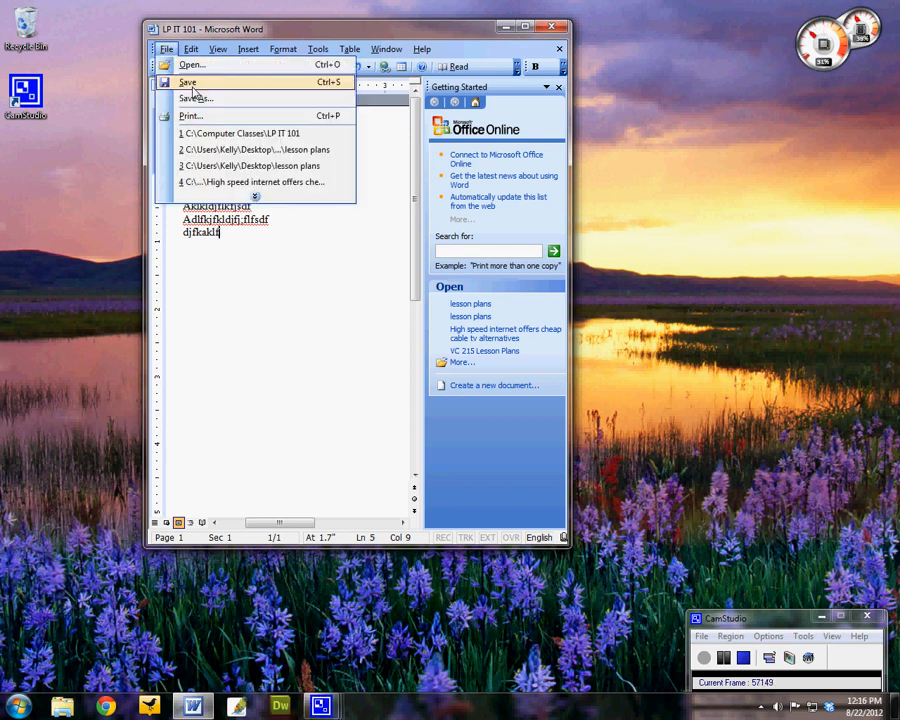
mouse_move(196, 98)
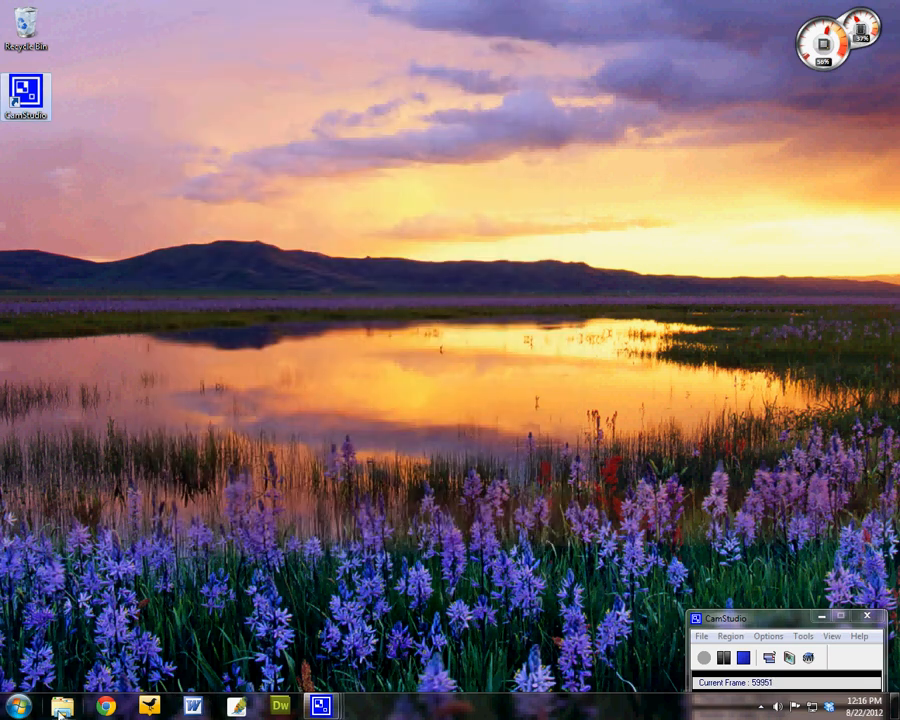
- Reopen LP IT 101 from the Computer Classes window, check the saved lines, then close the windows
left_click(62, 708)
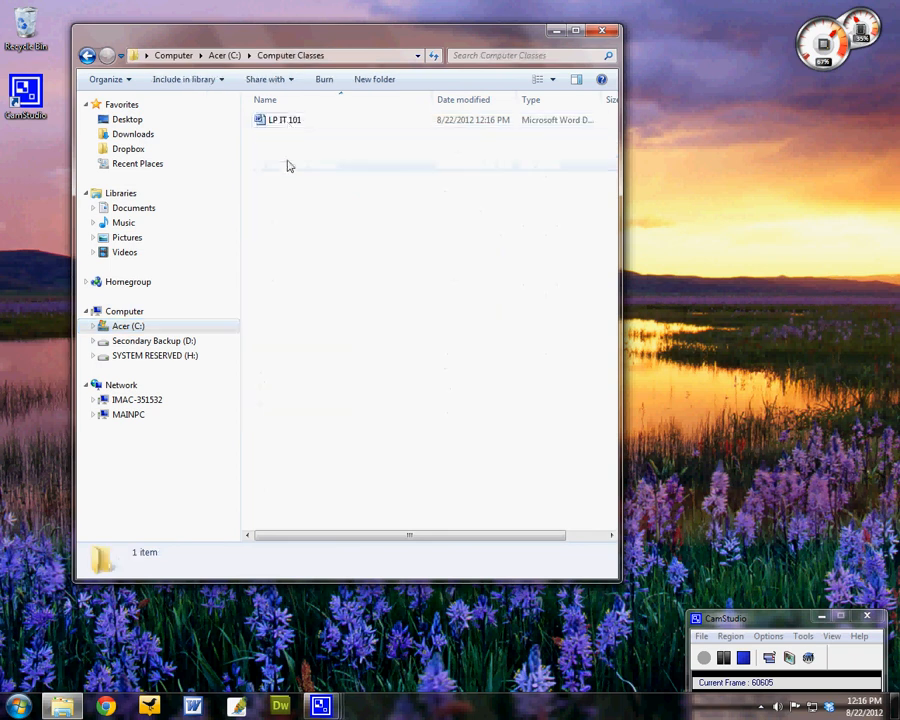
double_click(284, 120)
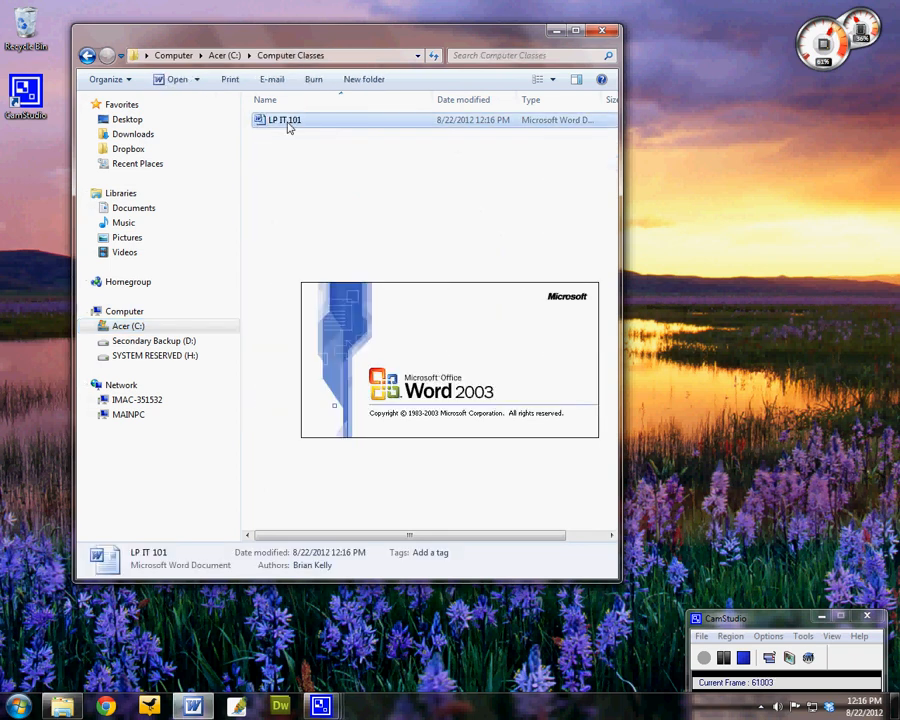
double_click(284, 120)
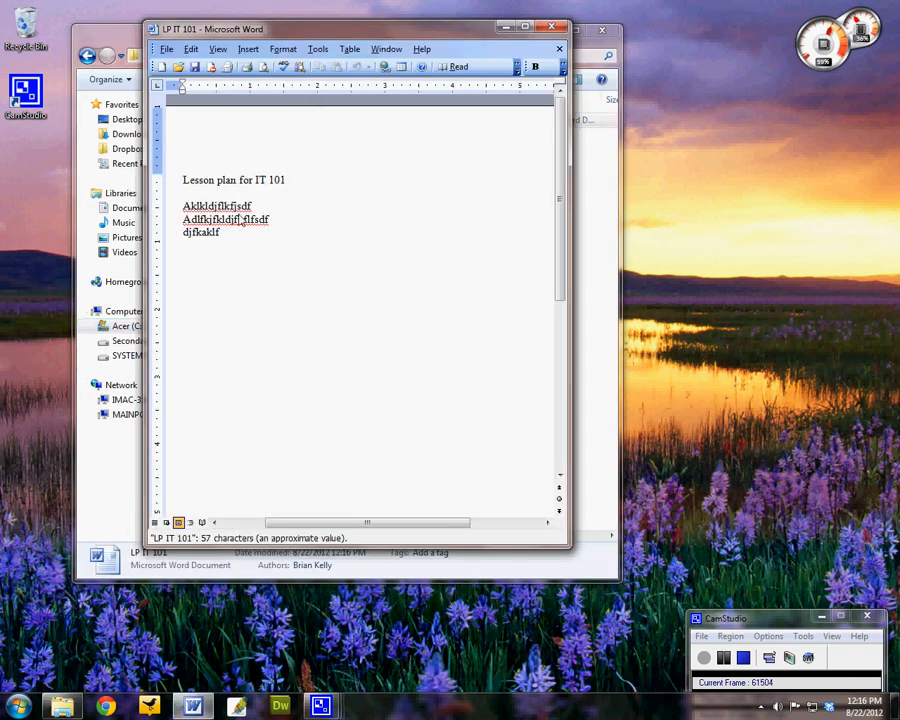
left_click_drag(184, 206, 220, 236)
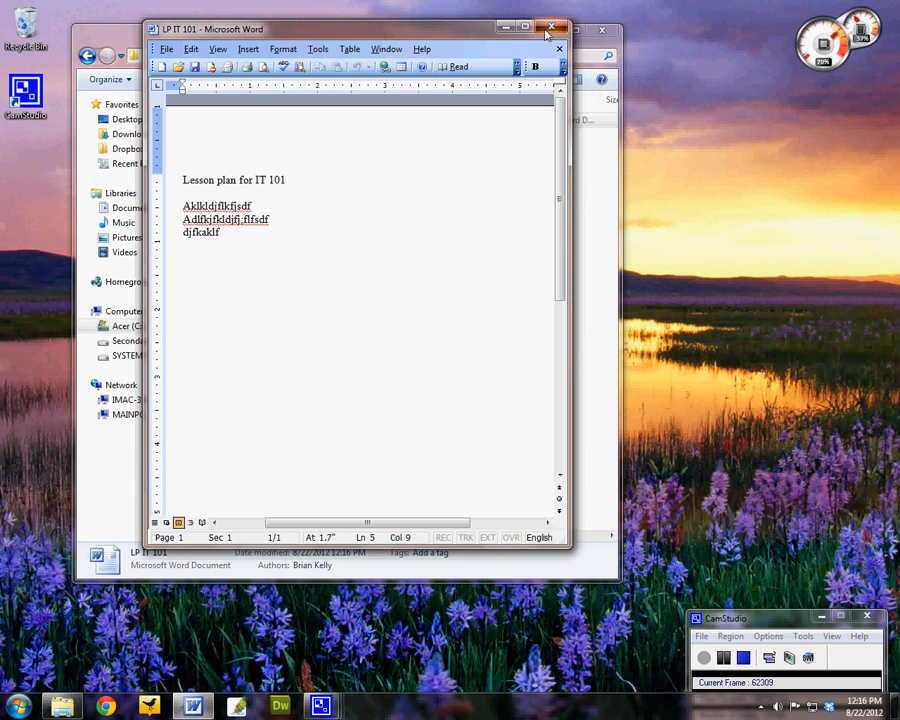
left_click(552, 28)
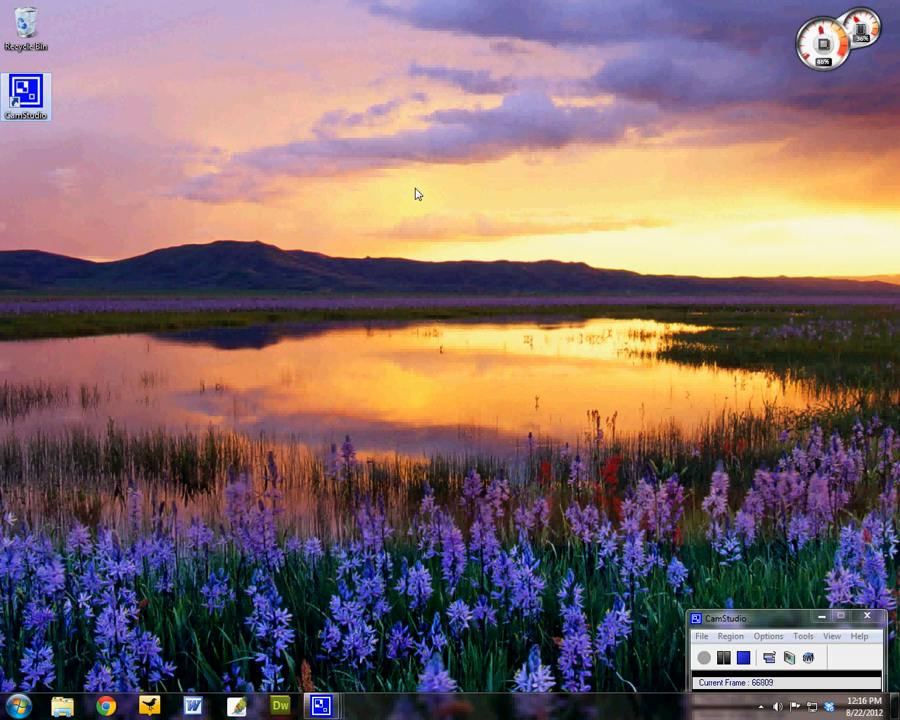
mouse_move(780, 652)
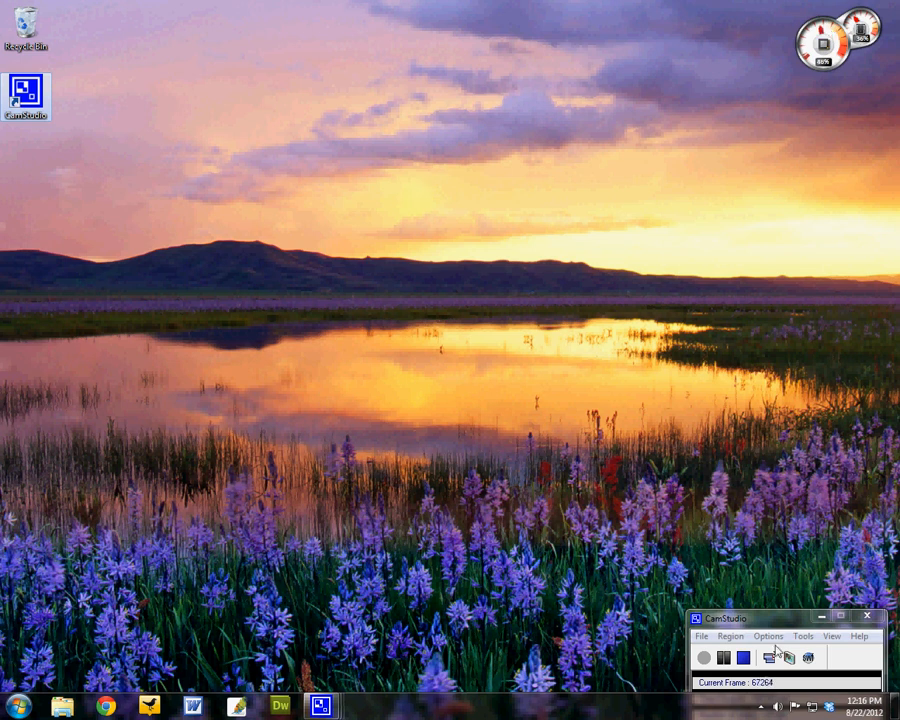